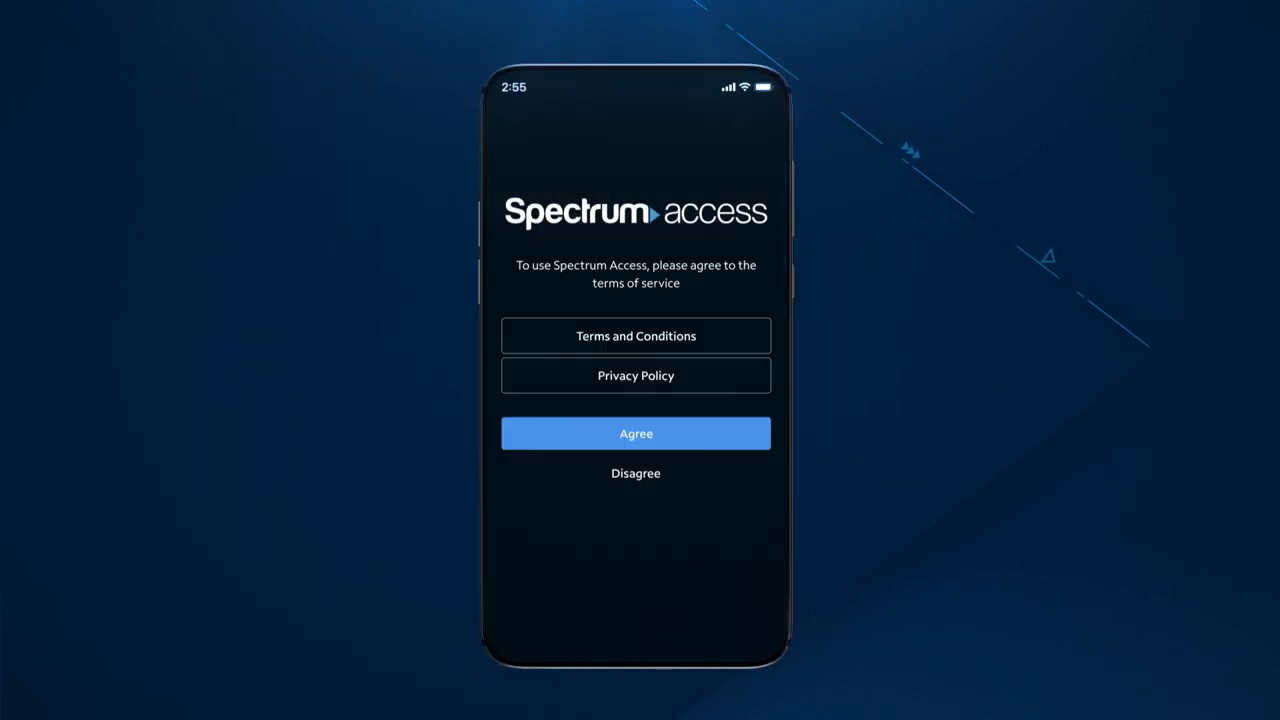
- Agree to the terms of service and continue to the Home screen of movies and shows
left_click(636, 433)
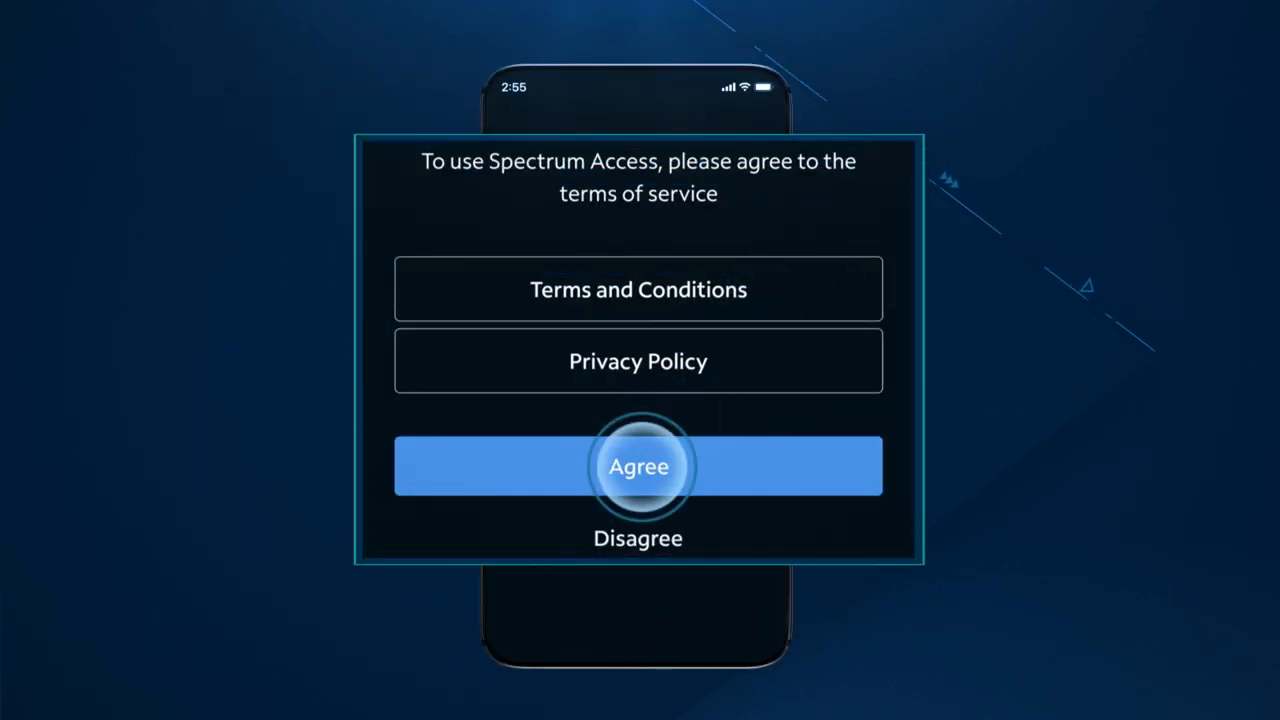
left_click(638, 466)
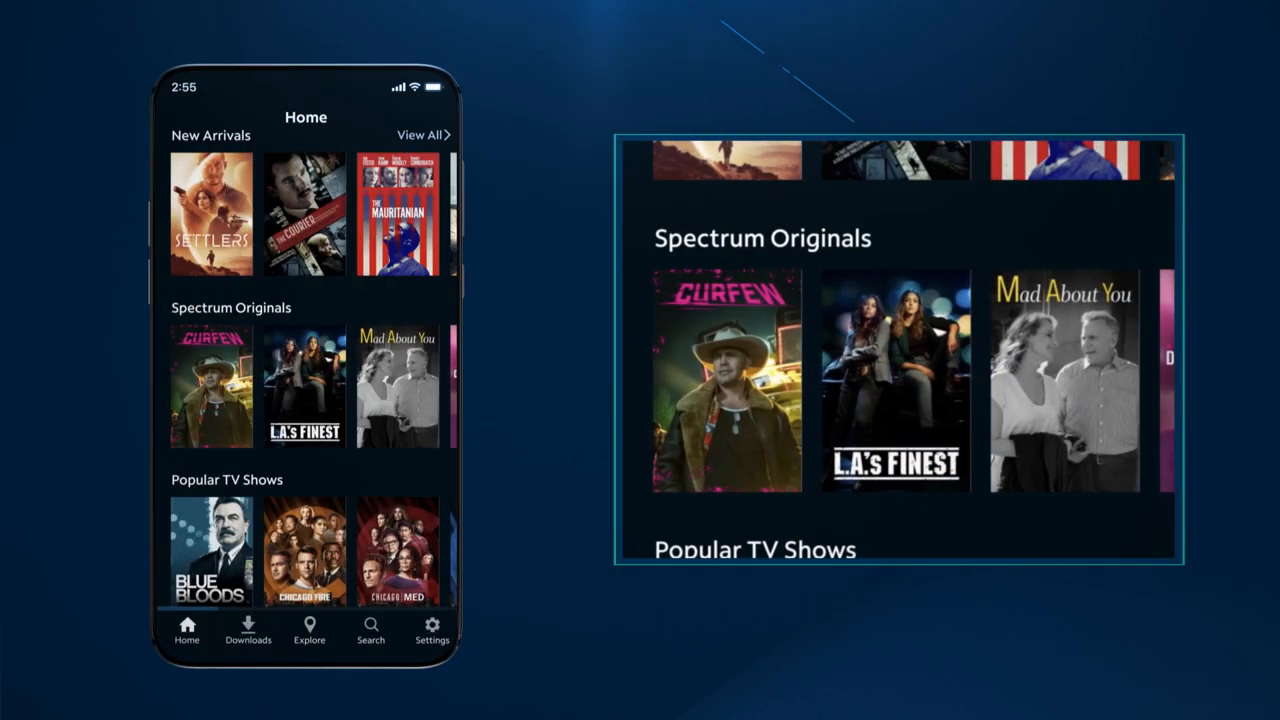
scroll("down", 3)
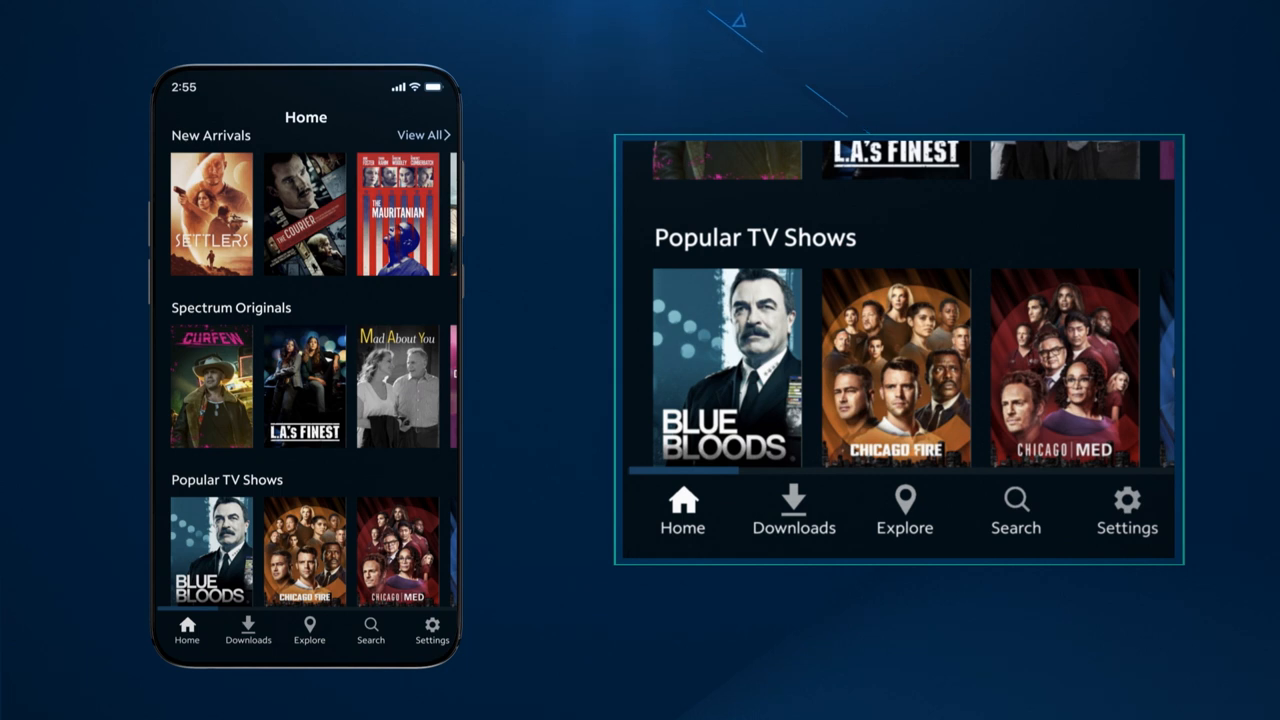
left_click(682, 514)
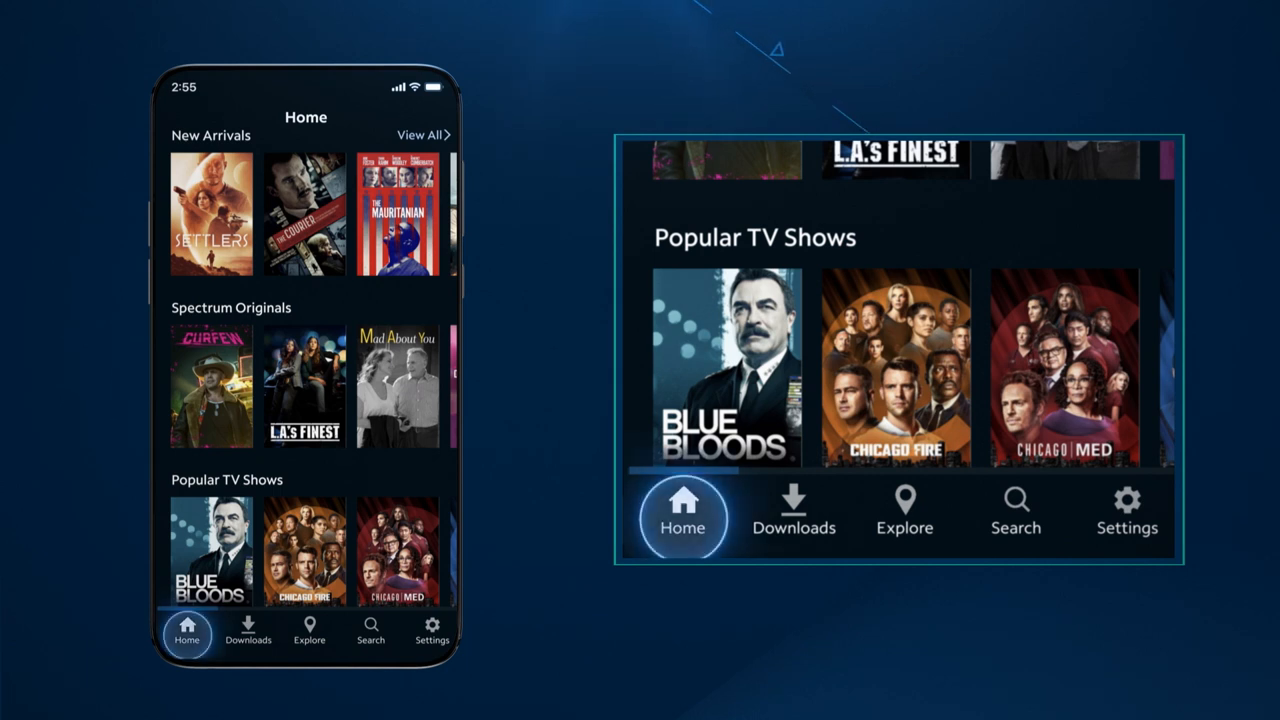
left_click(905, 511)
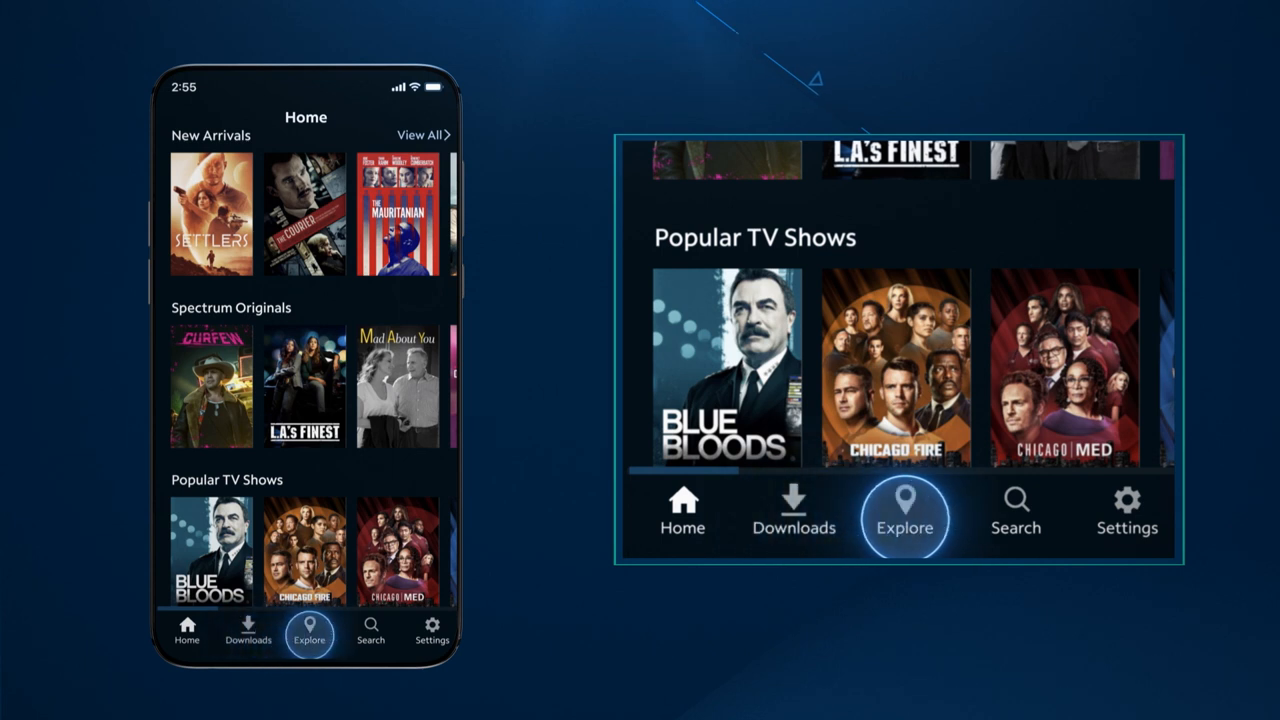
left_click(1126, 515)
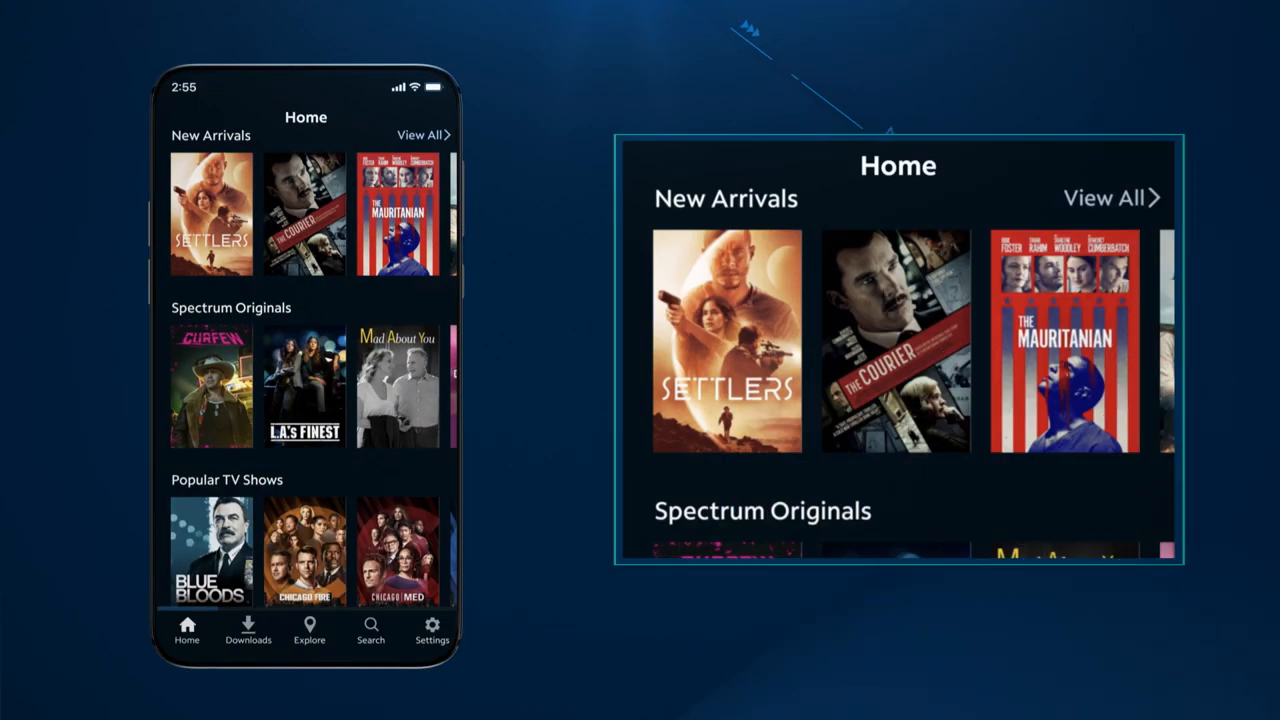
scroll("down", 3)
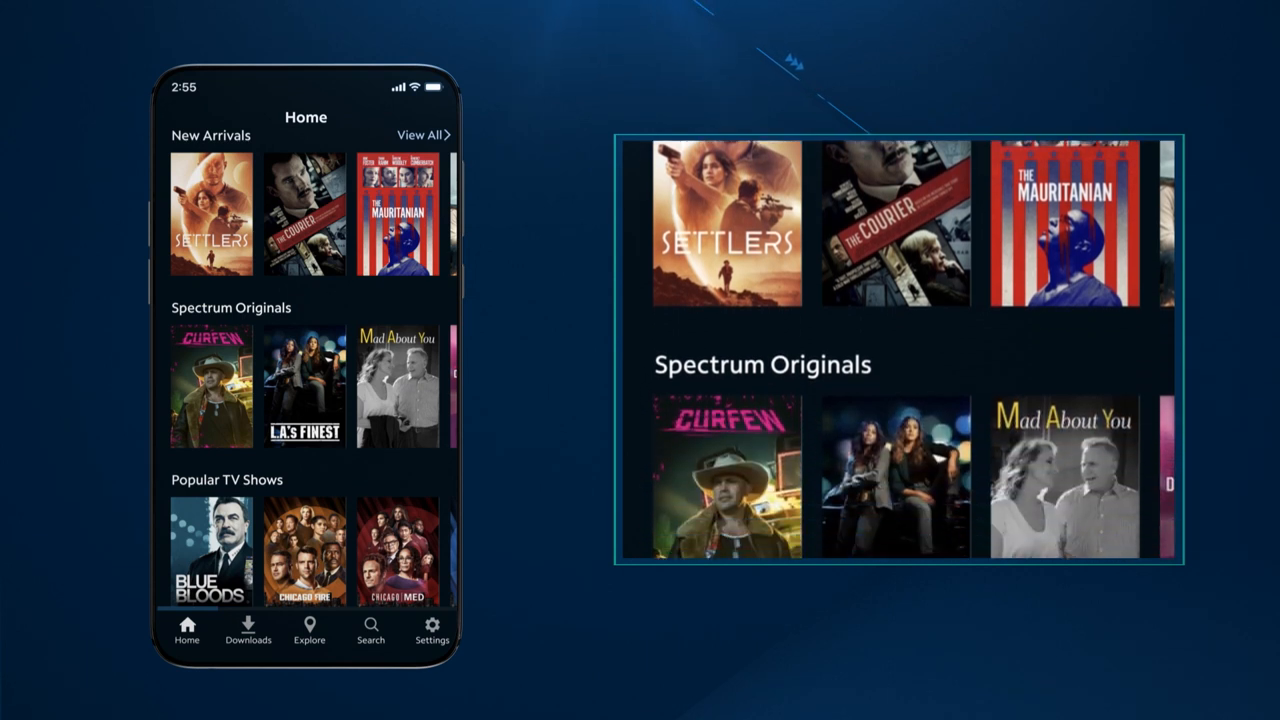
scroll("down", 3)
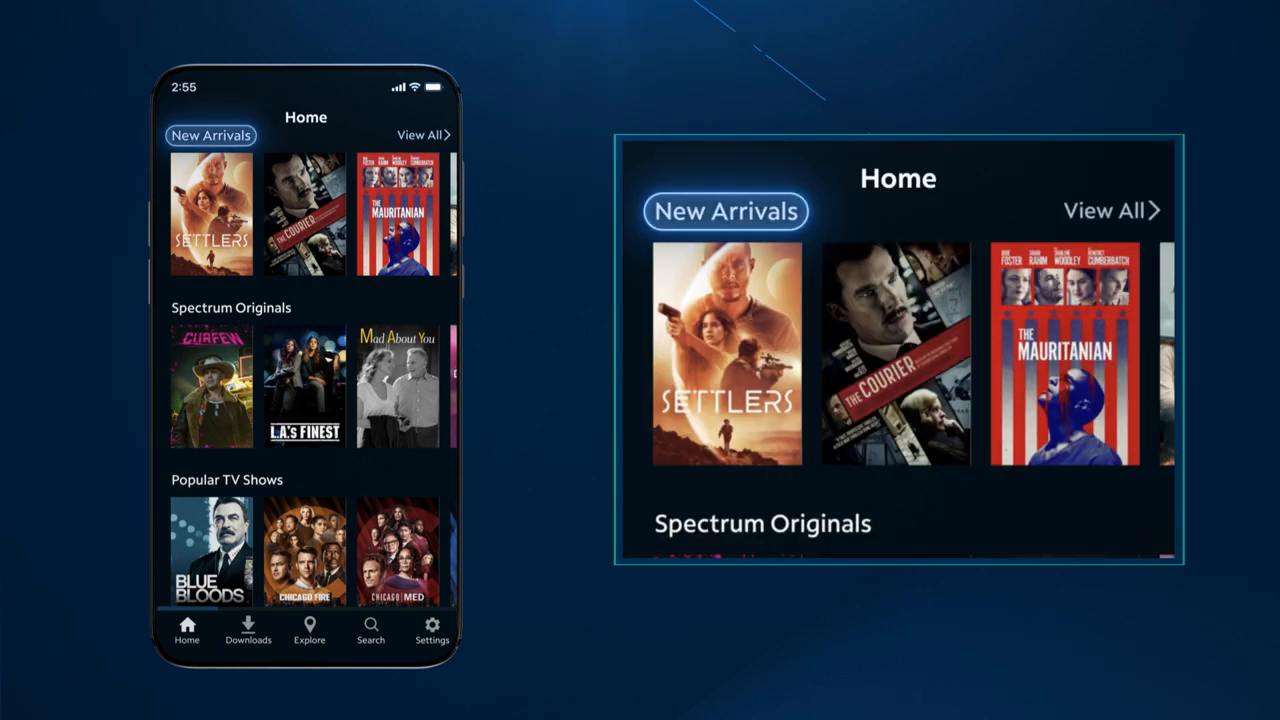
scroll("down", 3)
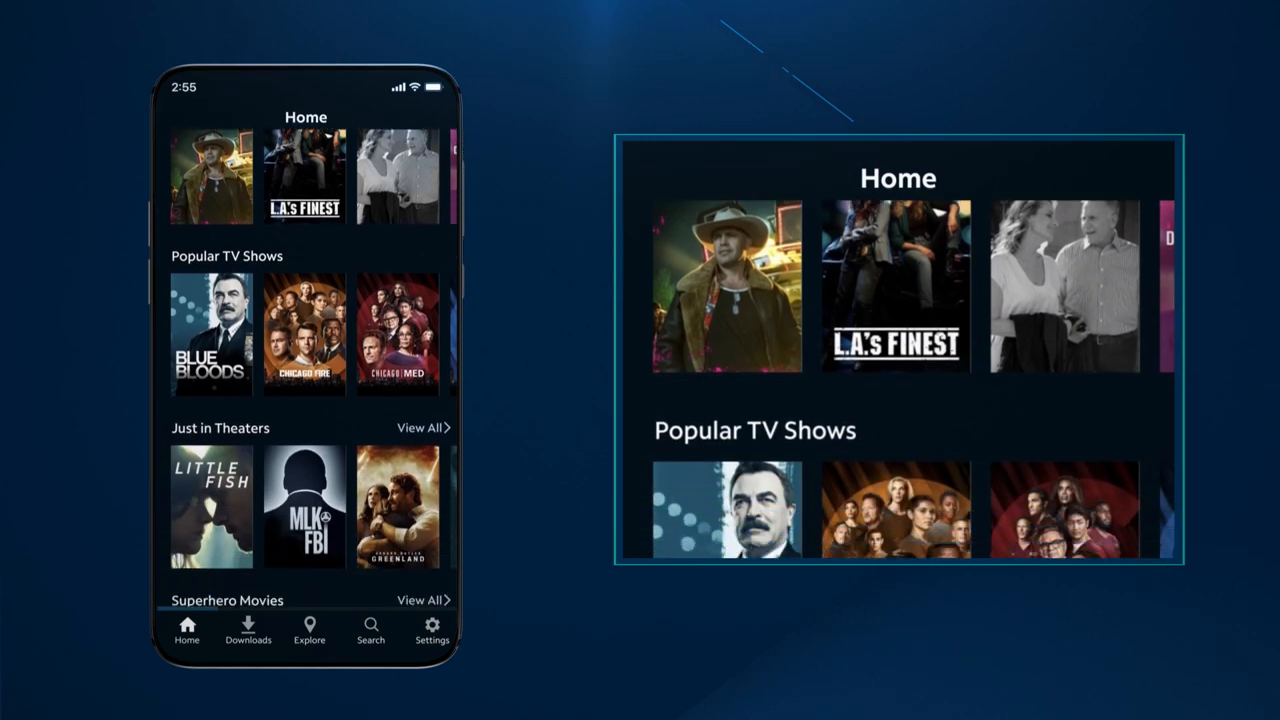
scroll("down", 3)
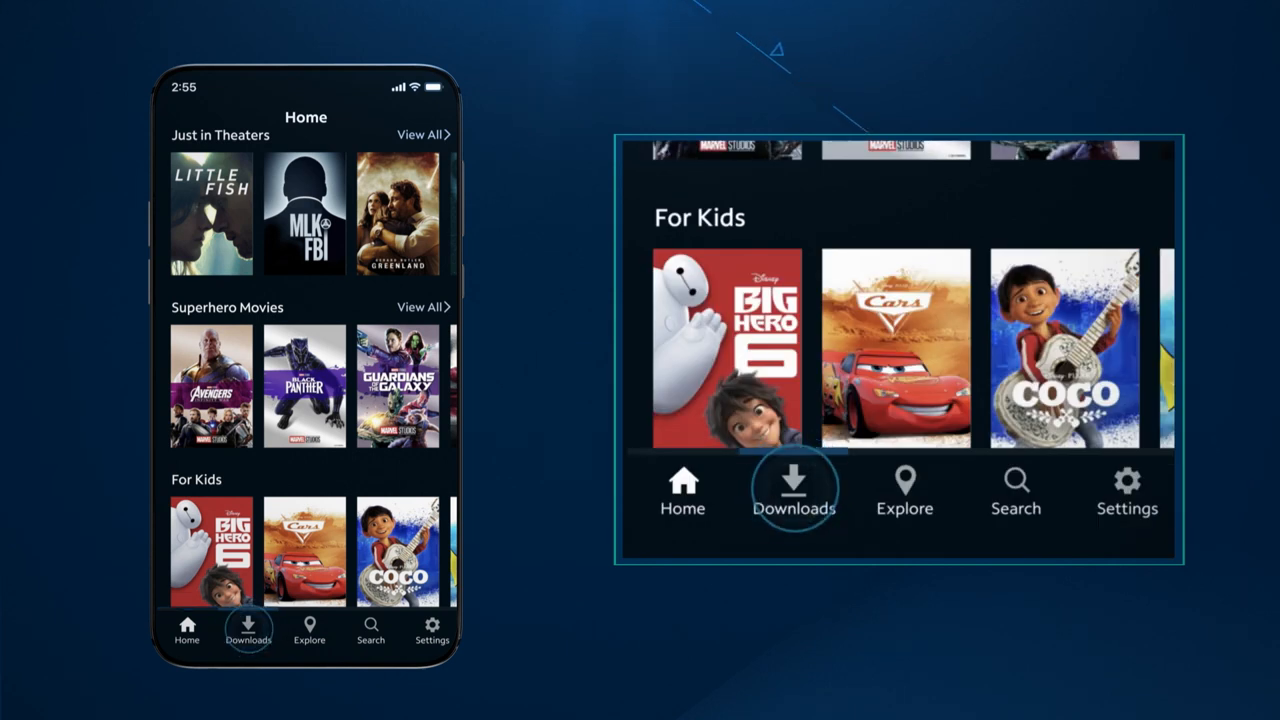
- Browse Downloads and Explore genres, then search for 'L.A.'s Finest' to get its single result
left_click(248, 631)
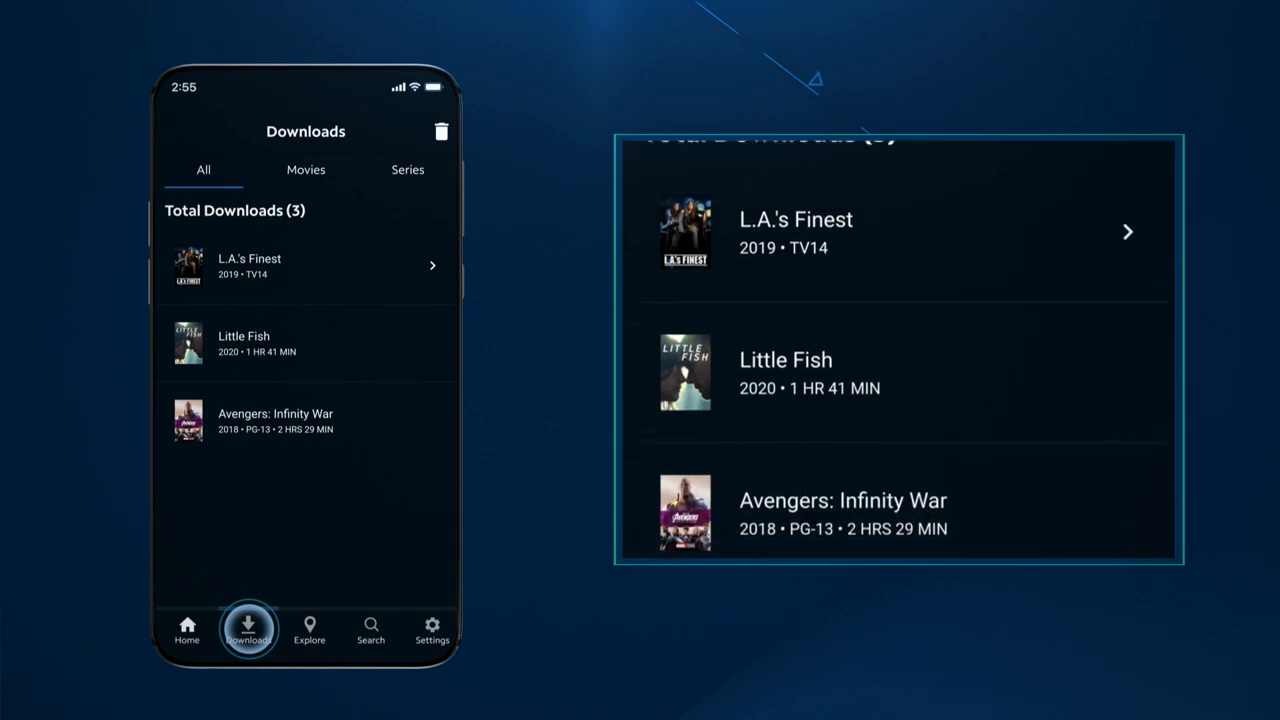
left_click(309, 630)
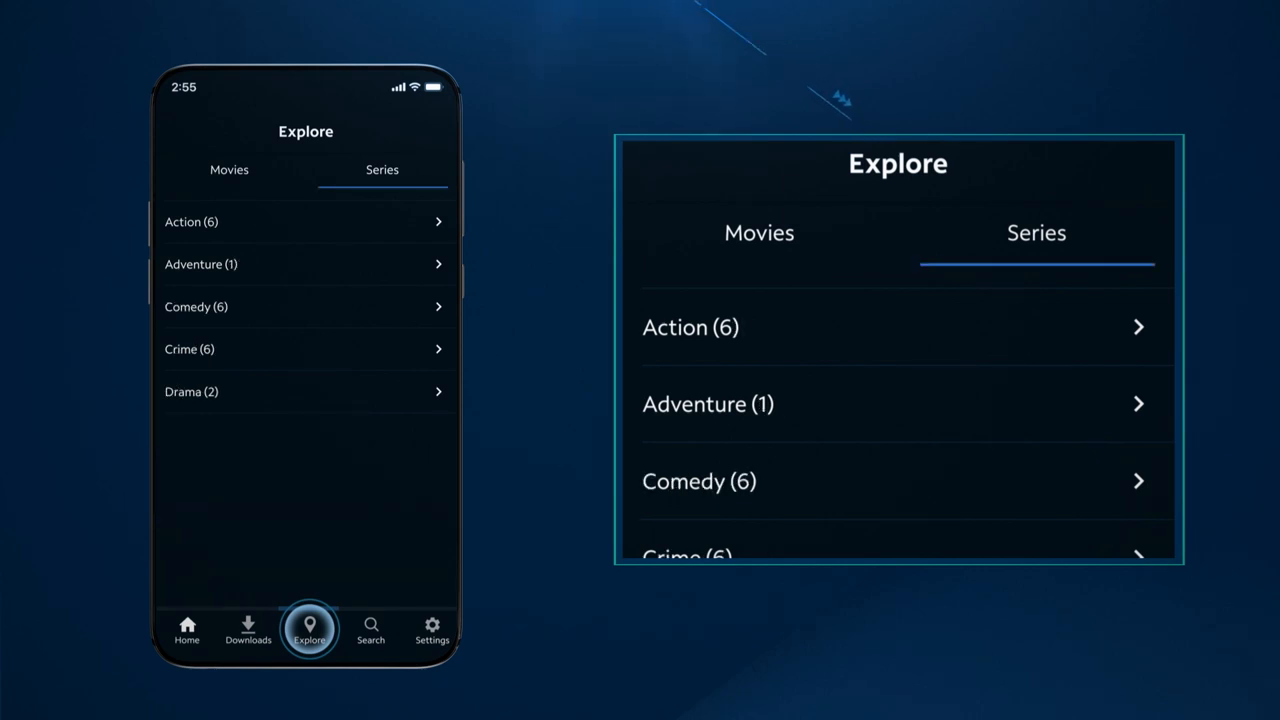
left_click(370, 631)
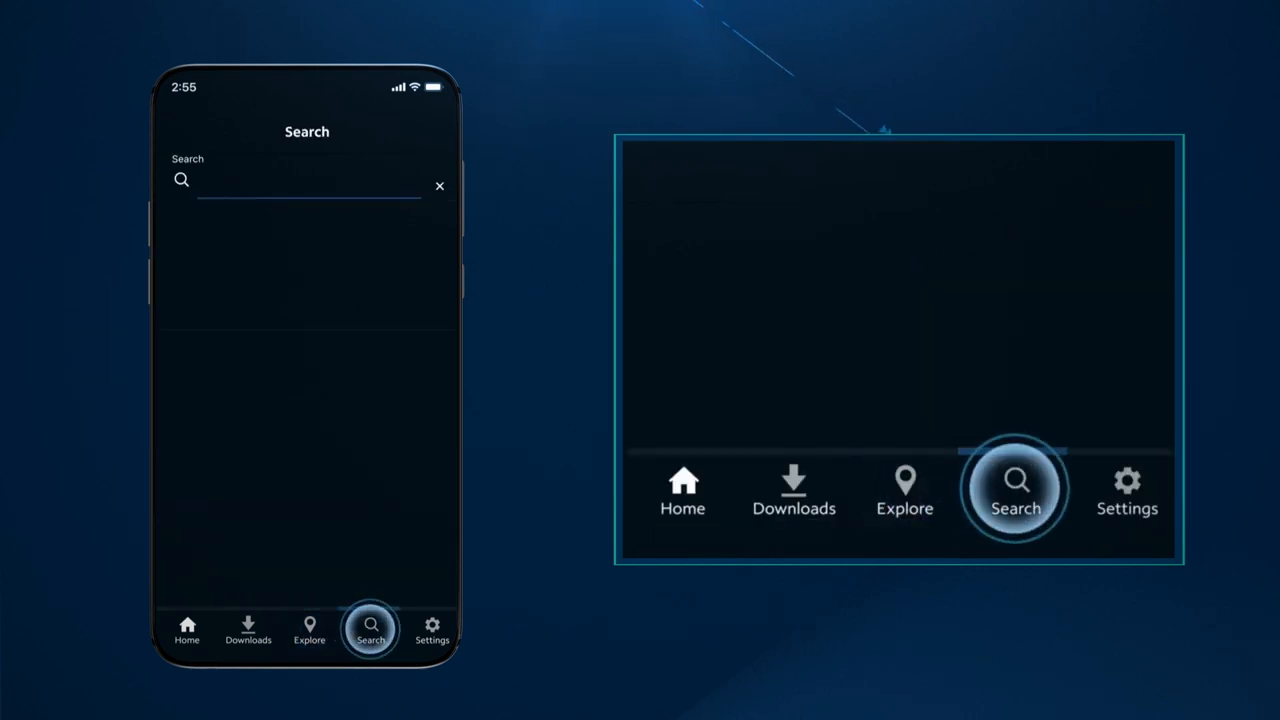
type("L.A.'s Finest")
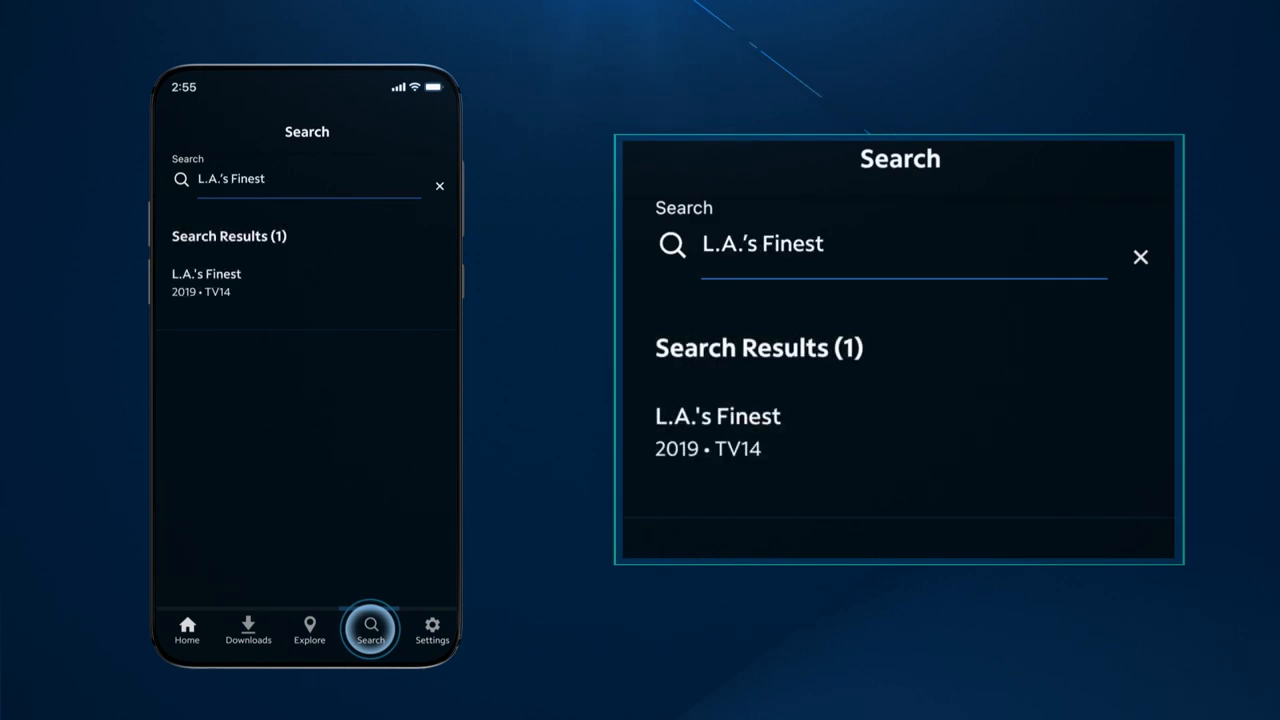
left_click(430, 627)
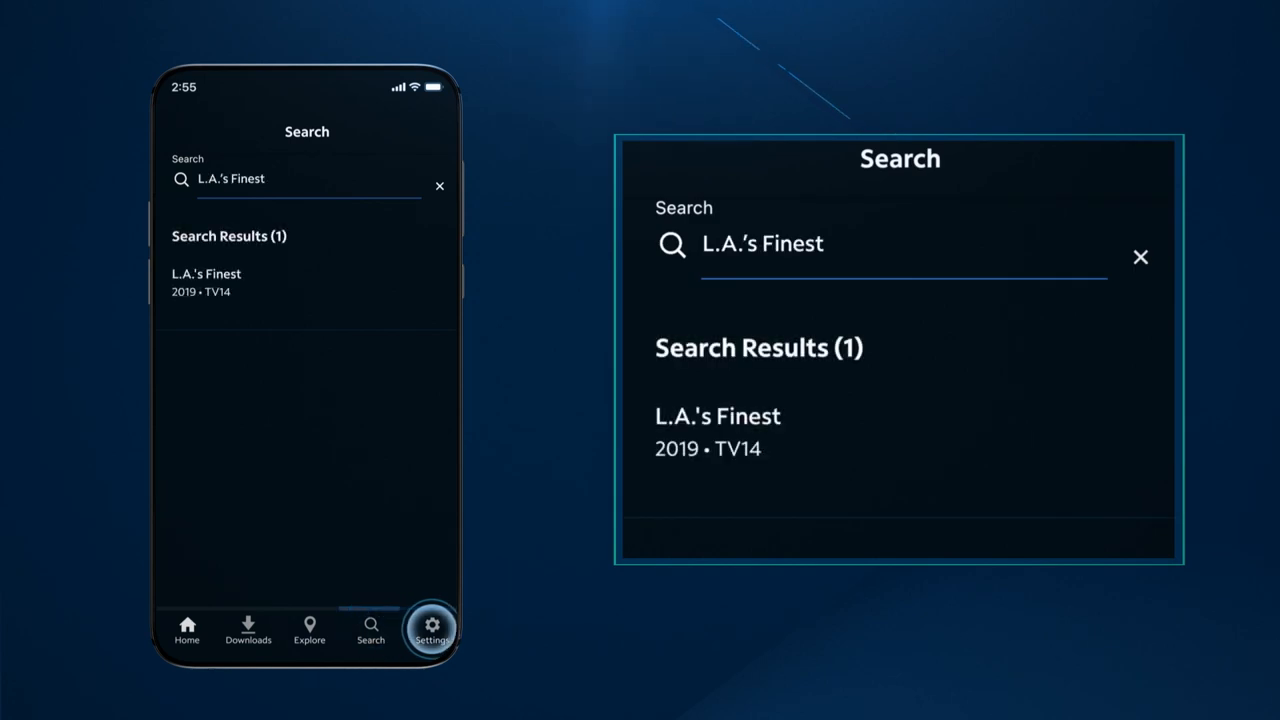
- Show the Settings list and choose the Getting Started guide
left_click(431, 625)
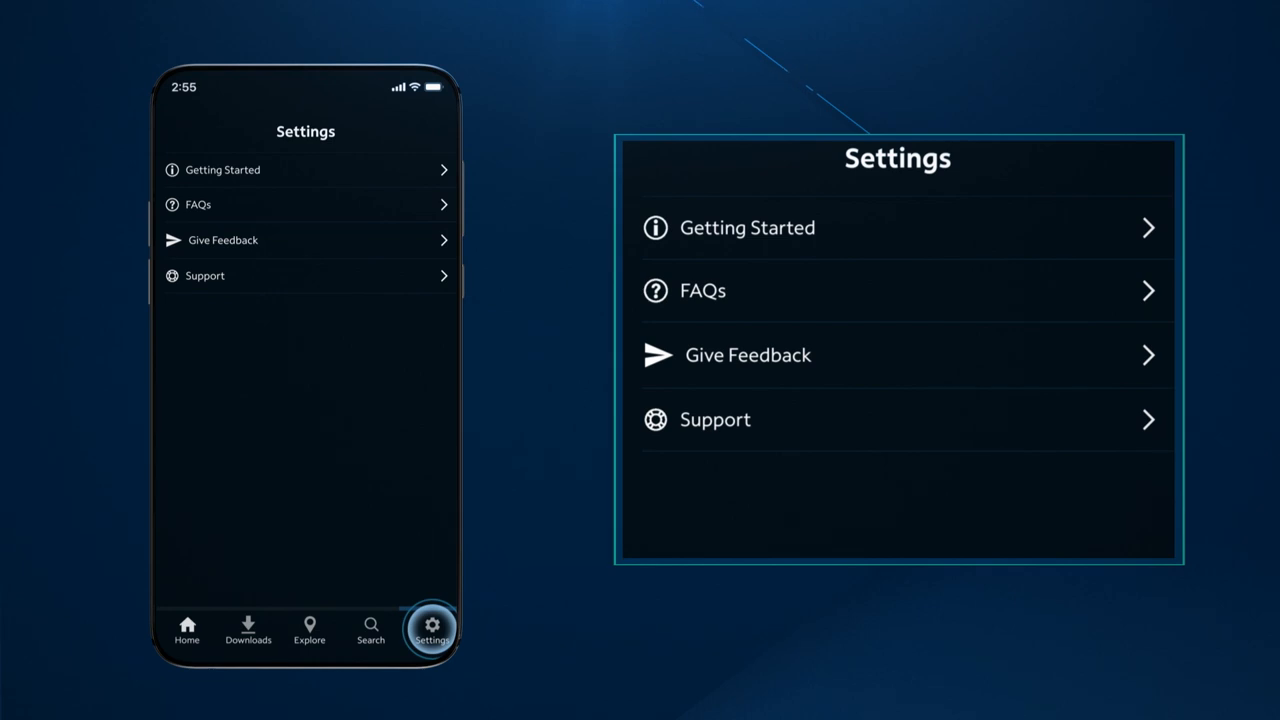
left_click(746, 228)
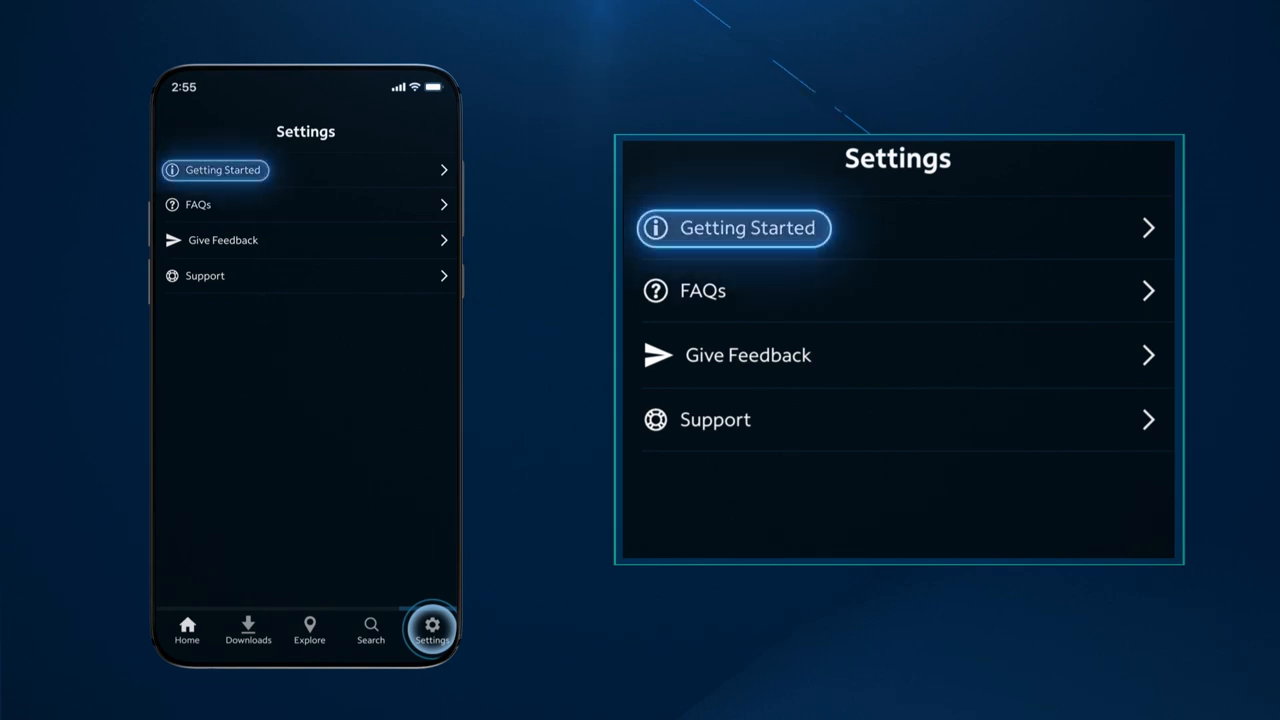
left_click(694, 291)
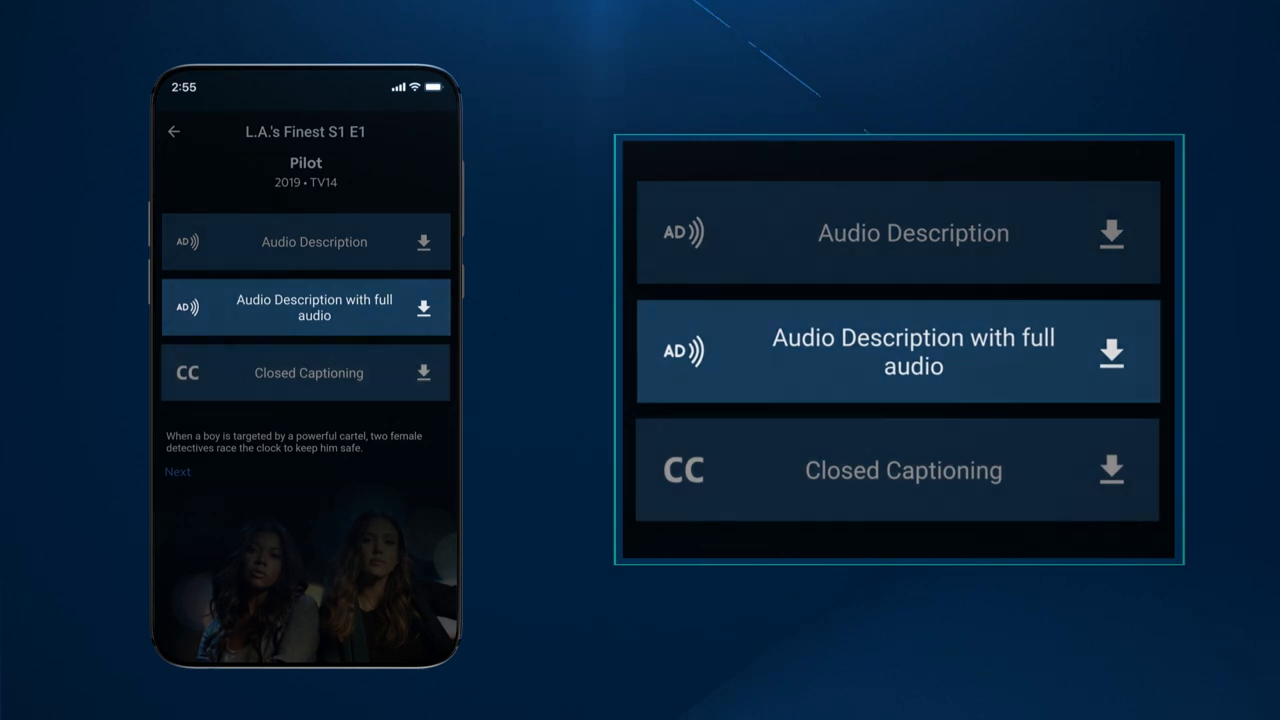
- Select the Pilot's Audio Description track and play it to reach Preparing to Sync
left_click(306, 373)
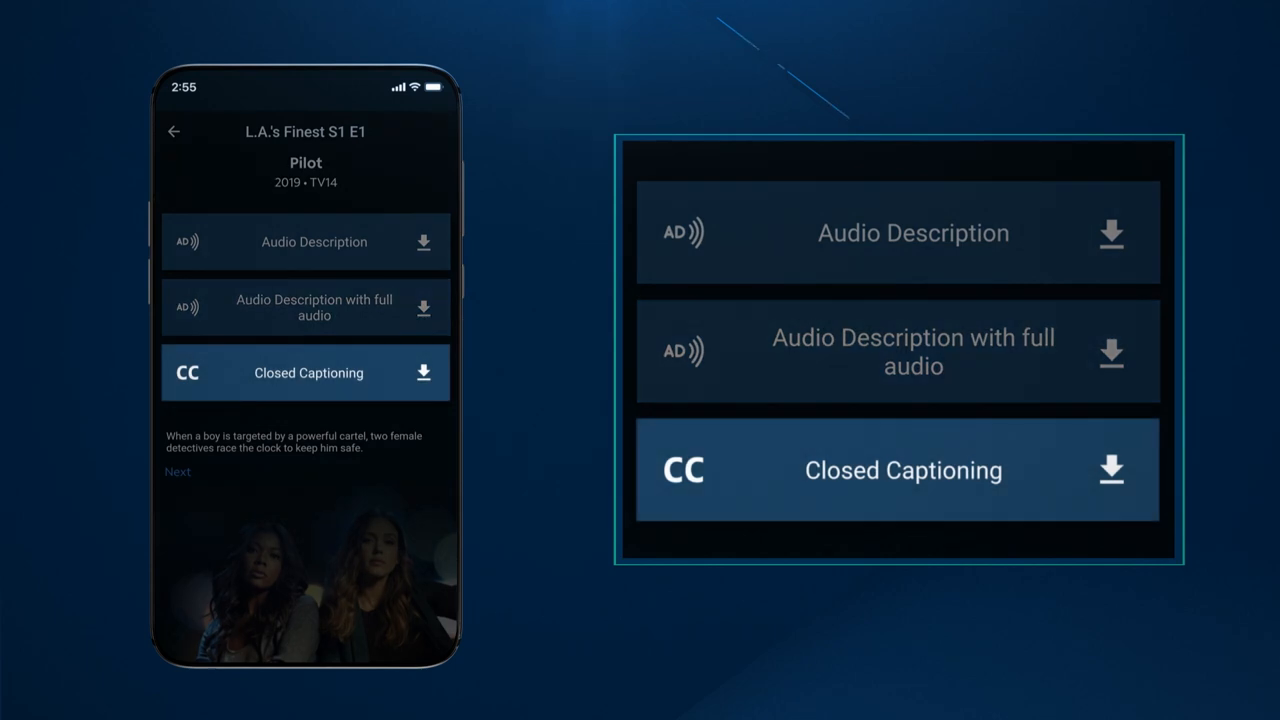
left_click(424, 241)
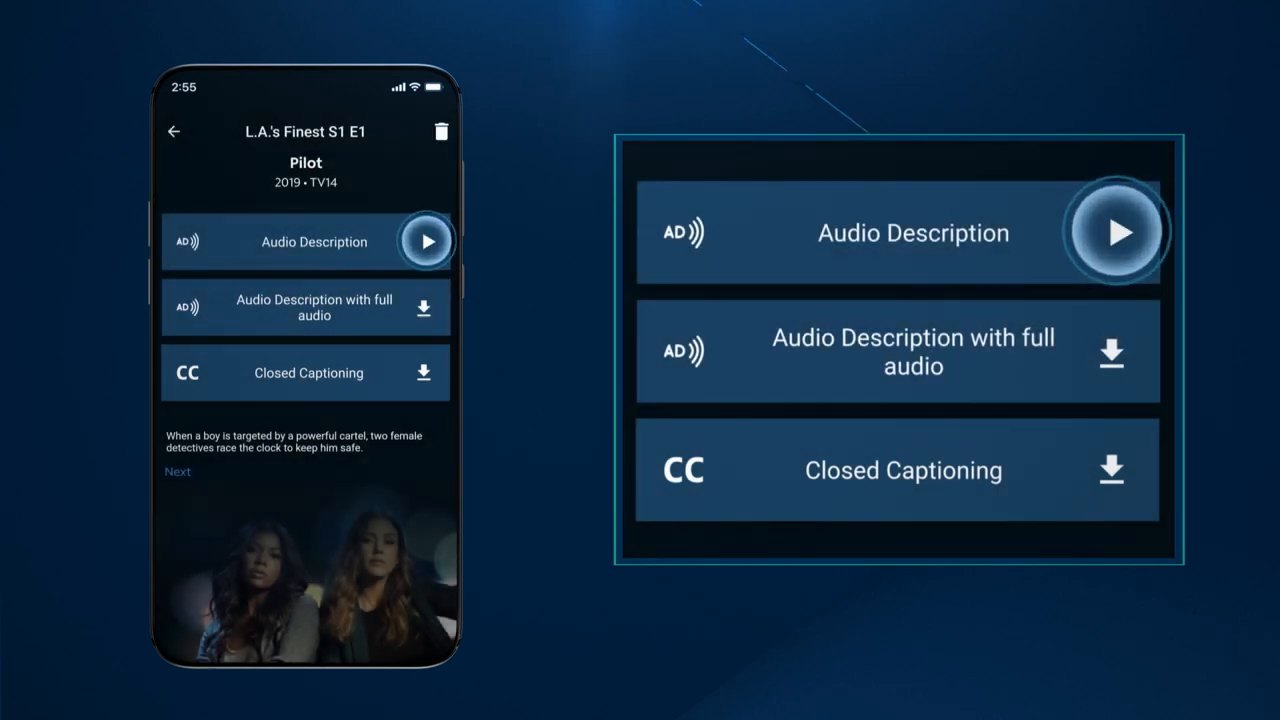
left_click(426, 241)
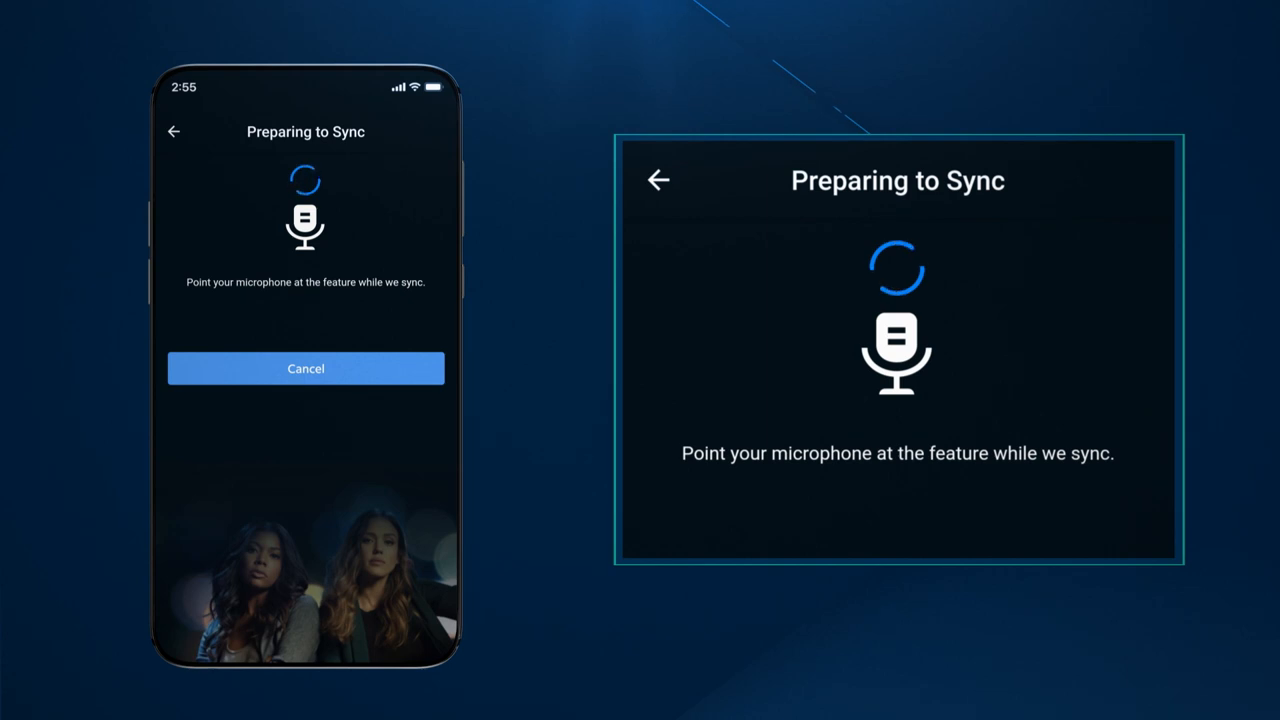